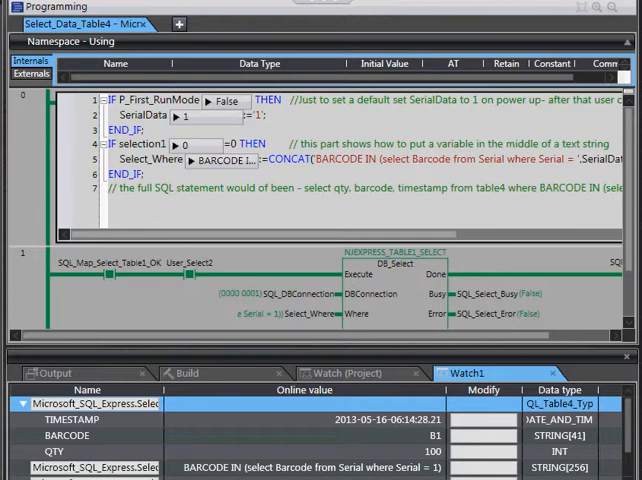
mouse_move(332, 293)
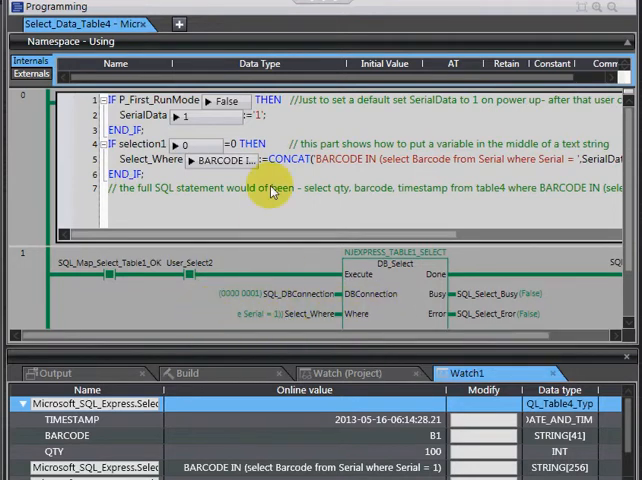
mouse_move(124, 240)
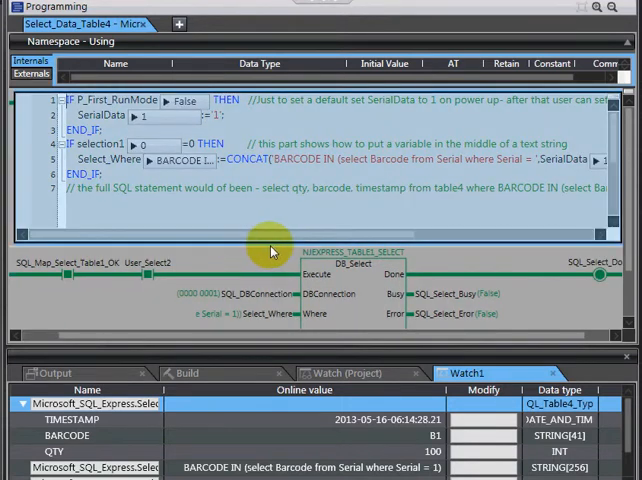
mouse_move(481, 241)
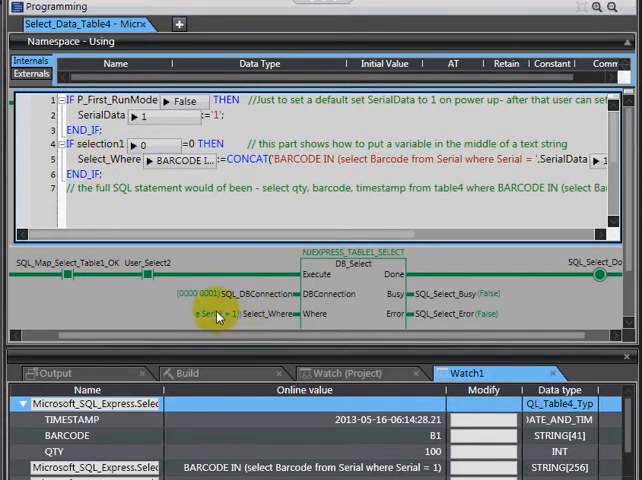
mouse_move(278, 318)
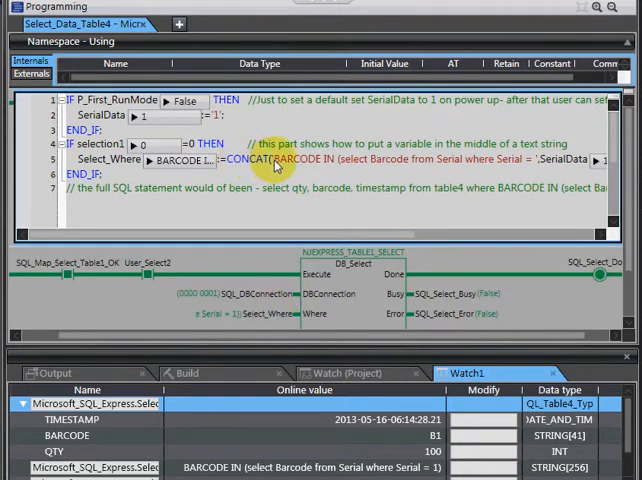
mouse_move(435, 170)
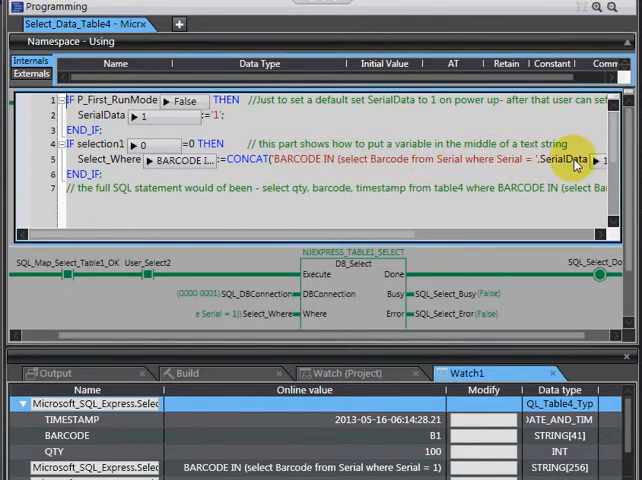
mouse_move(595, 238)
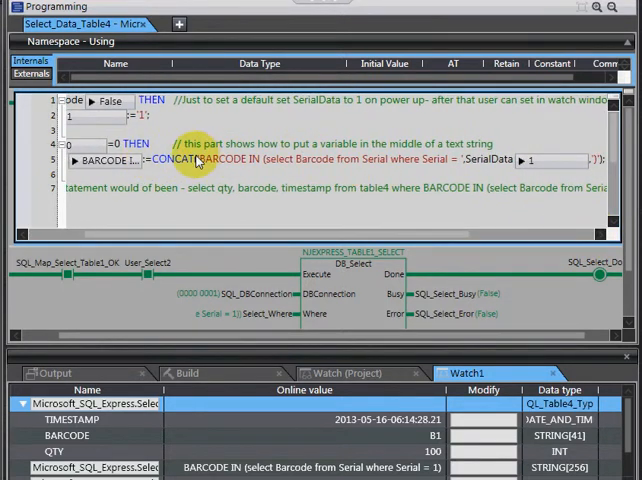
mouse_move(462, 162)
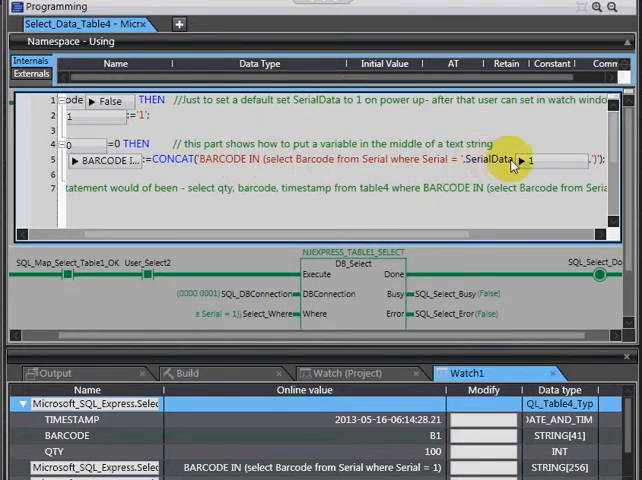
mouse_move(460, 186)
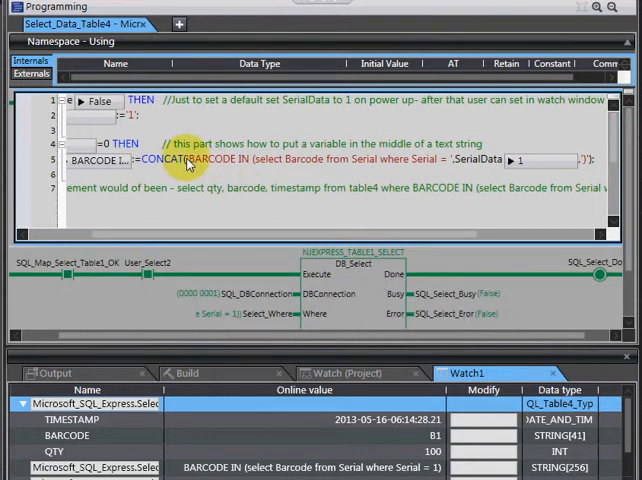
mouse_move(270, 163)
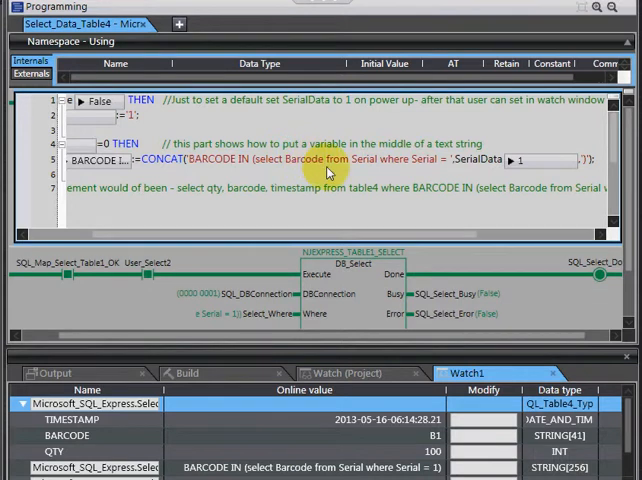
mouse_move(192, 320)
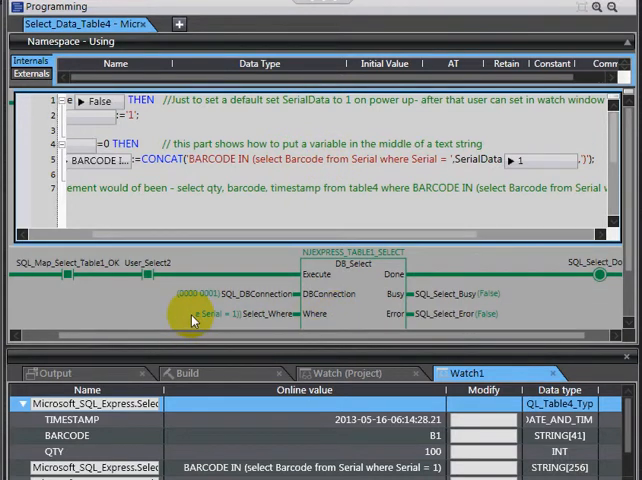